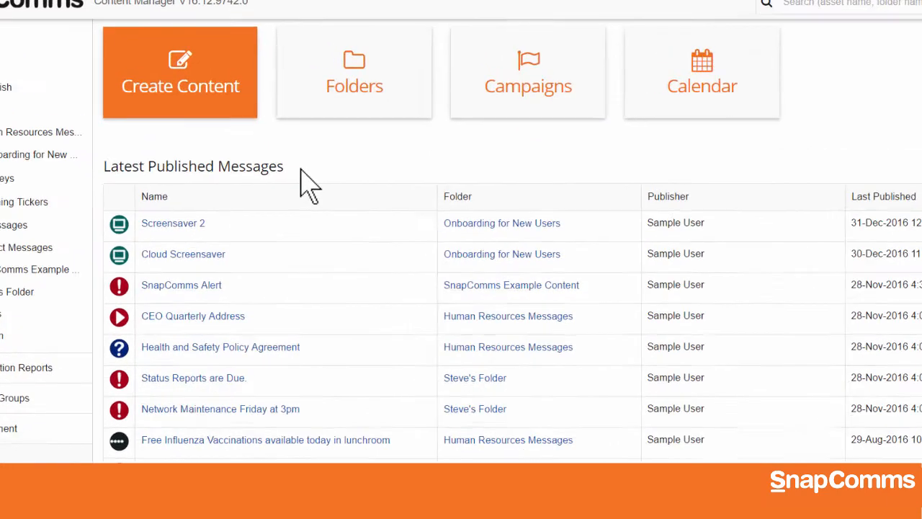
Start new content from the dashboard and open the Screensaver template gallery.
click(181, 72)
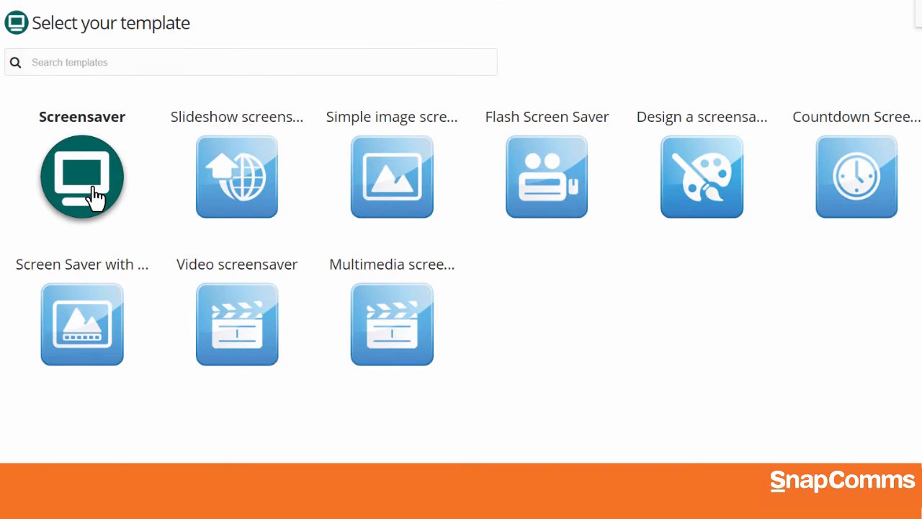
Create a screensaver named 'Sample Screensaver' from the basic Screensaver template.
click(81, 176)
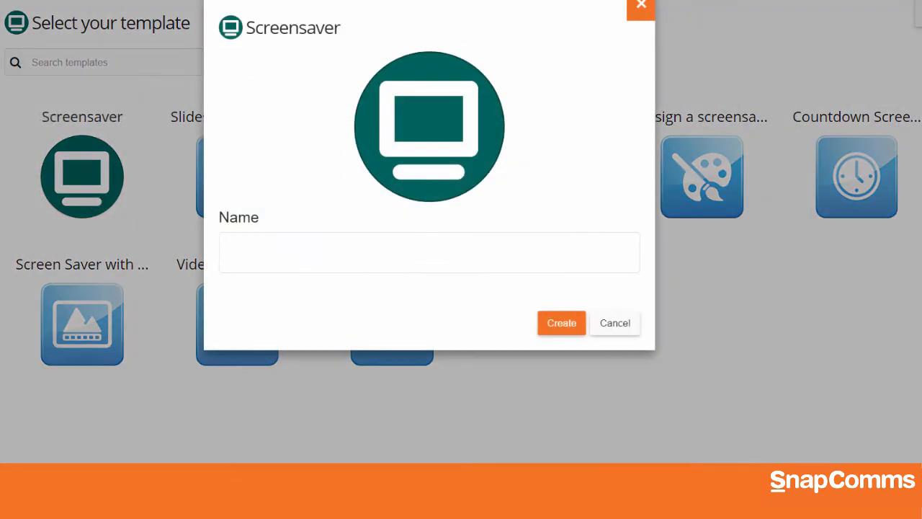
text(Sample Screensaver)
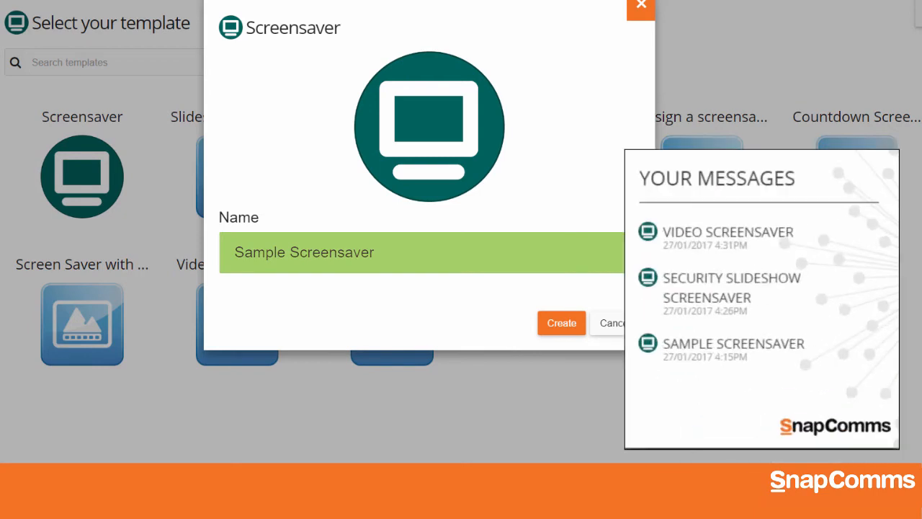
click(726, 351)
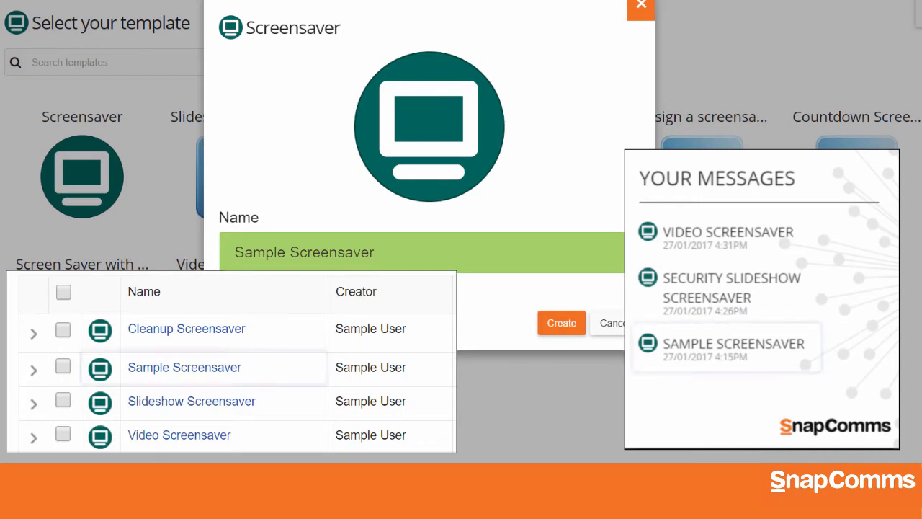
click(562, 323)
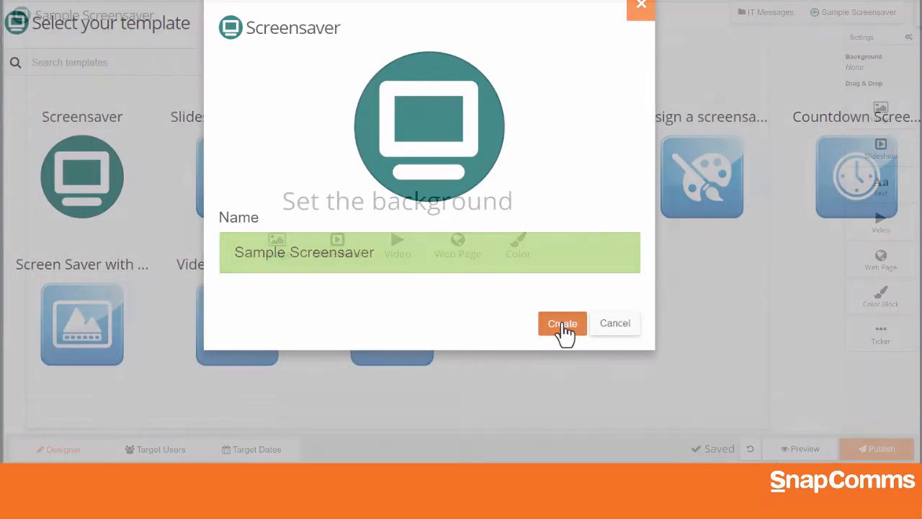
Choose Image as the Sample Screensaver background to bring up the upload dialog.
click(562, 324)
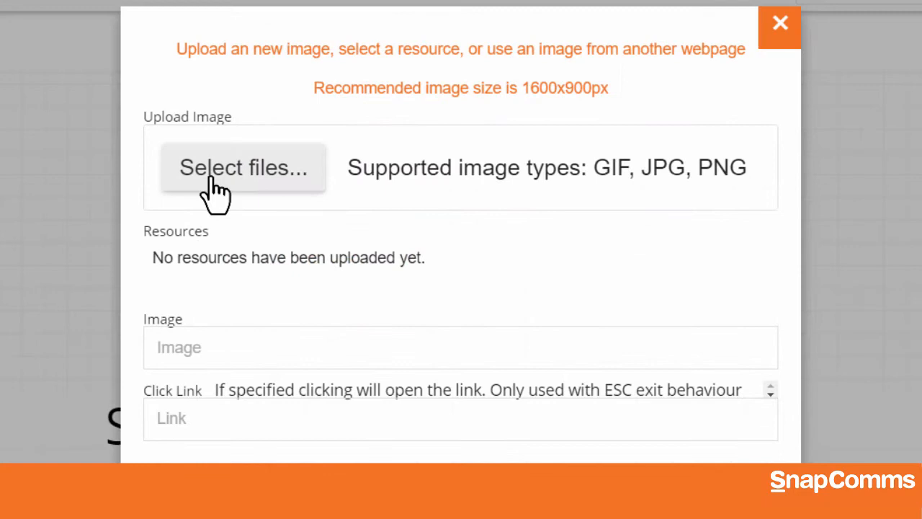
Upload Hospital SS.png and set it as the screensaver background.
click(242, 167)
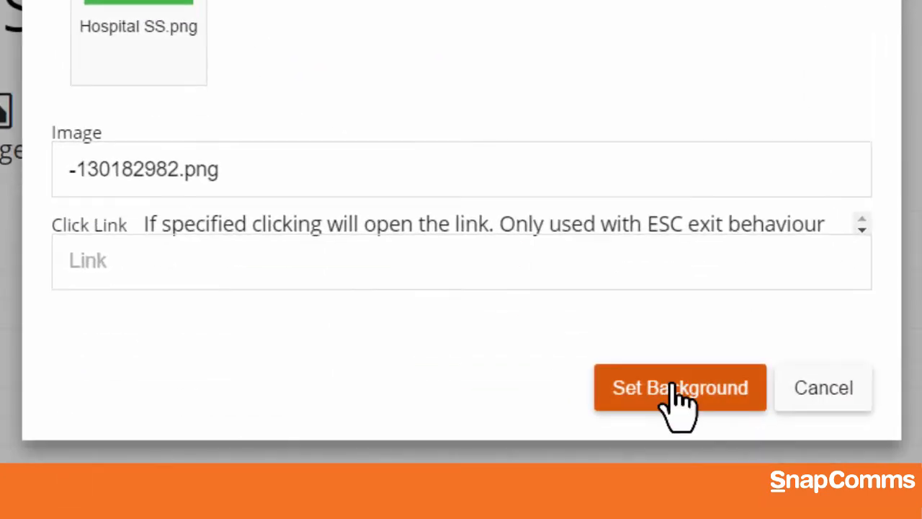
click(680, 388)
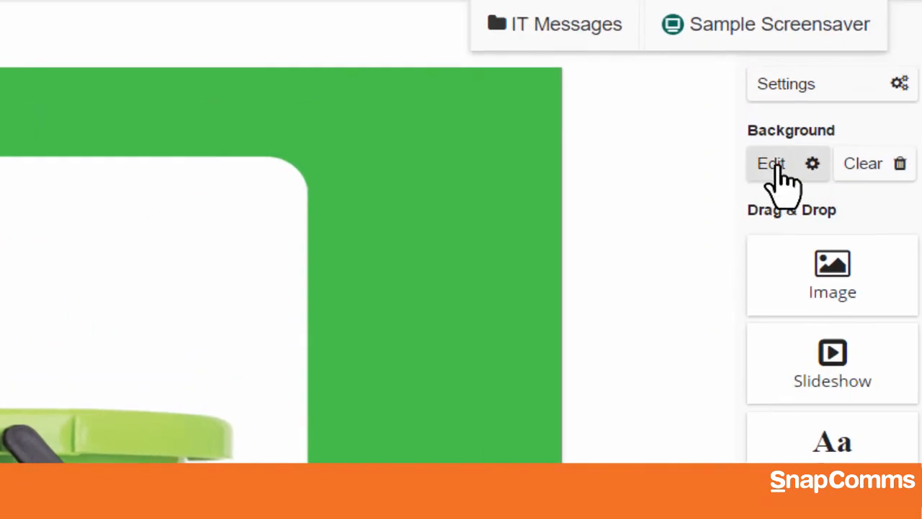
click(771, 162)
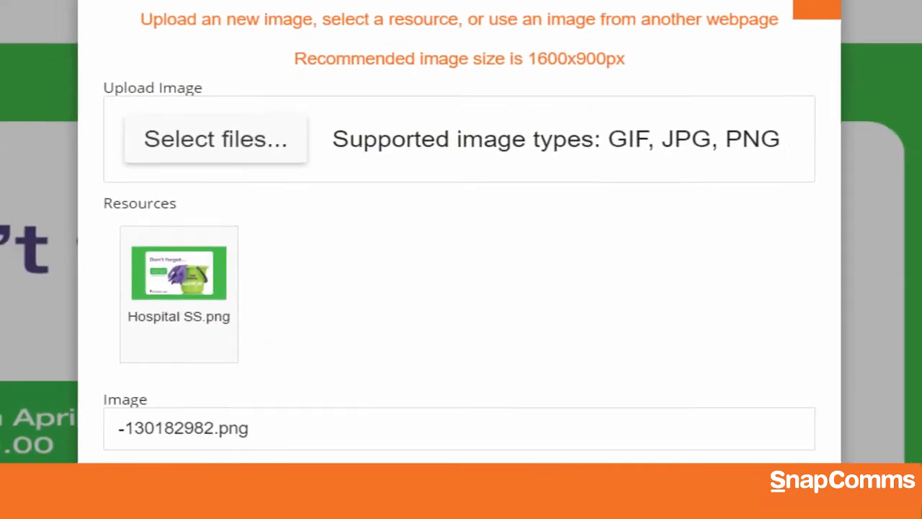
scroll(down, 3)
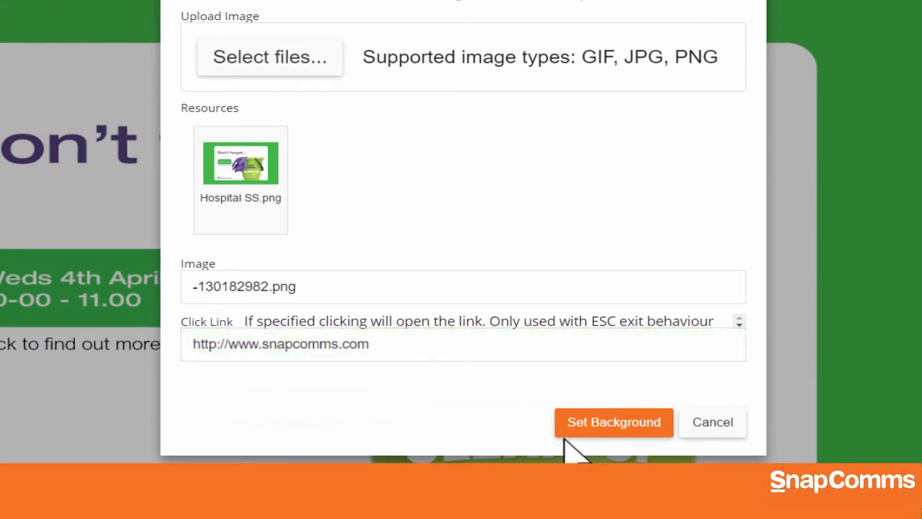
mouse_move(585, 430)
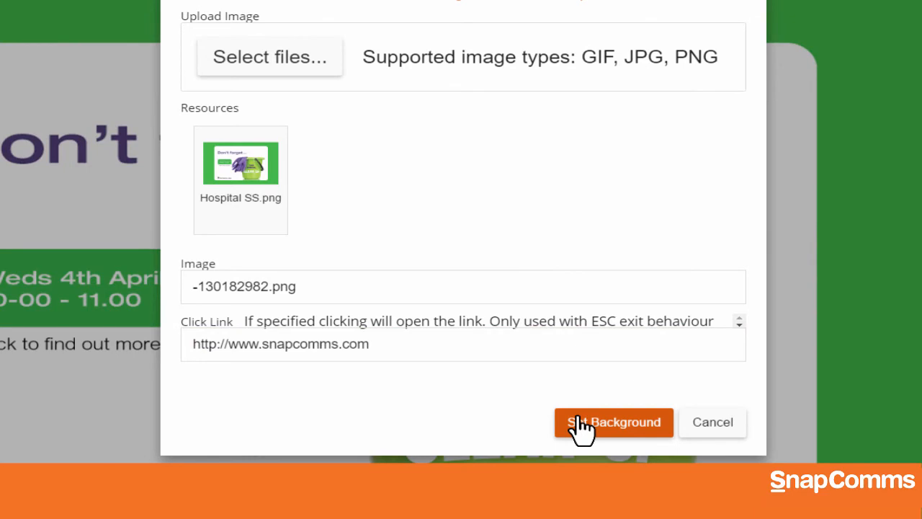
click(614, 422)
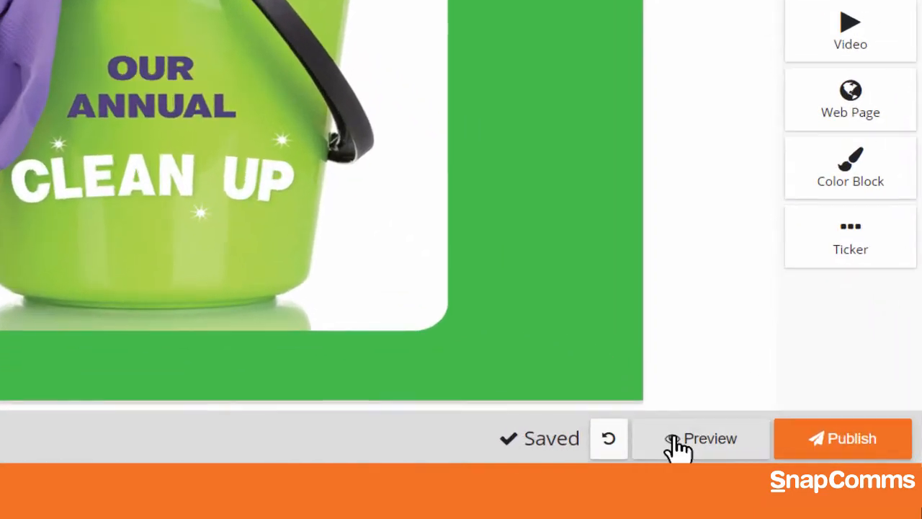
click(700, 438)
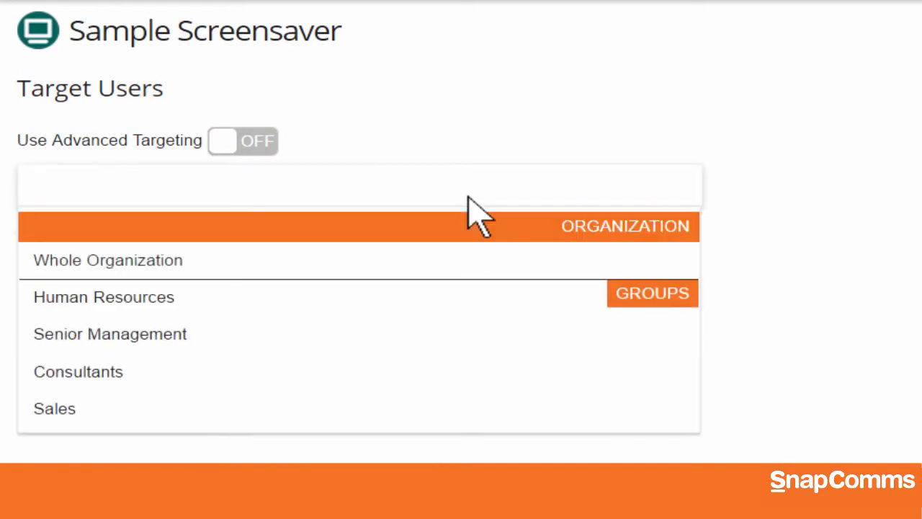
Target the Sales group with advanced targeting set to Users only, sorted by full name.
text(s)
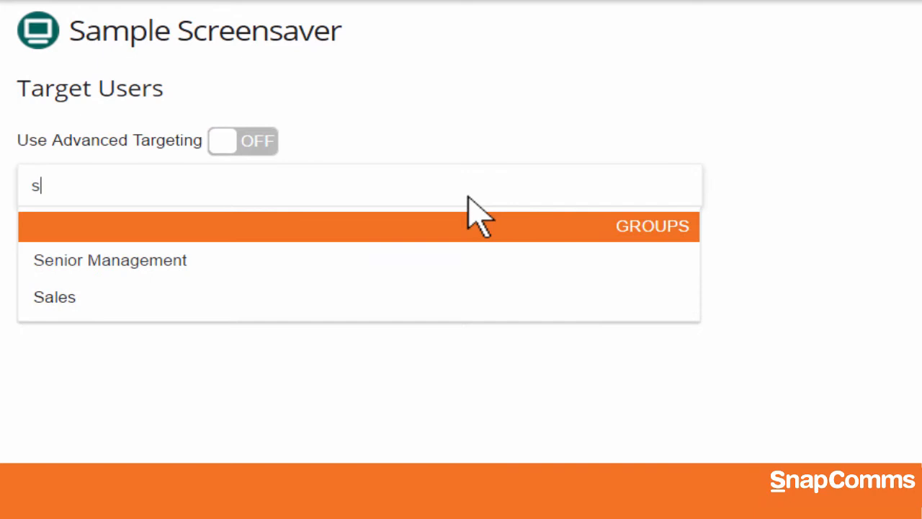
text(a)
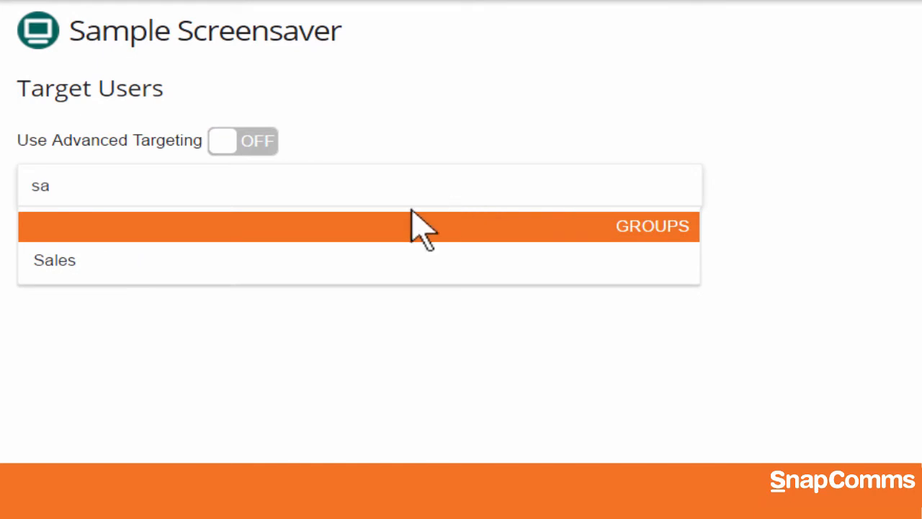
click(54, 261)
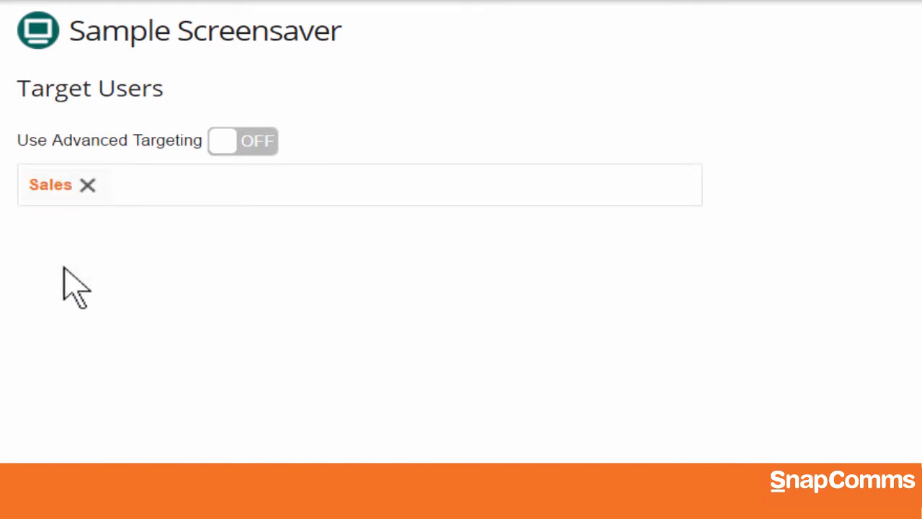
click(243, 141)
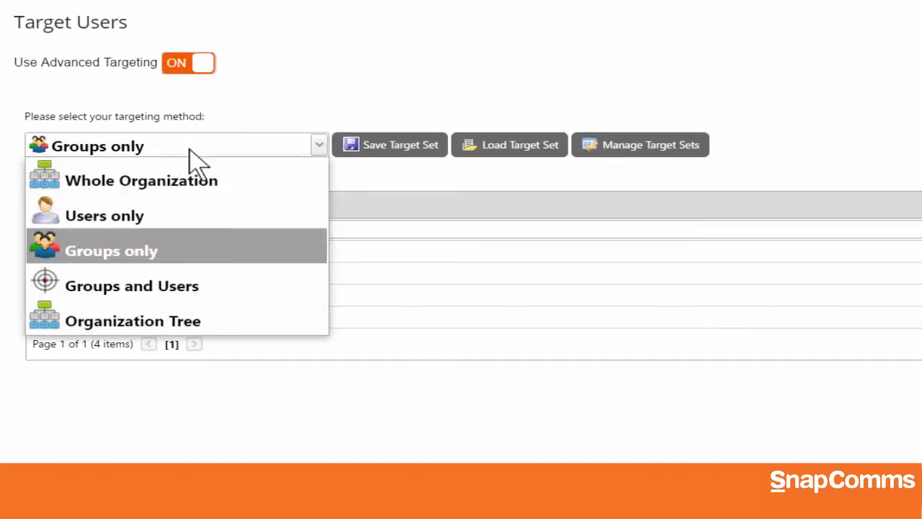
click(104, 215)
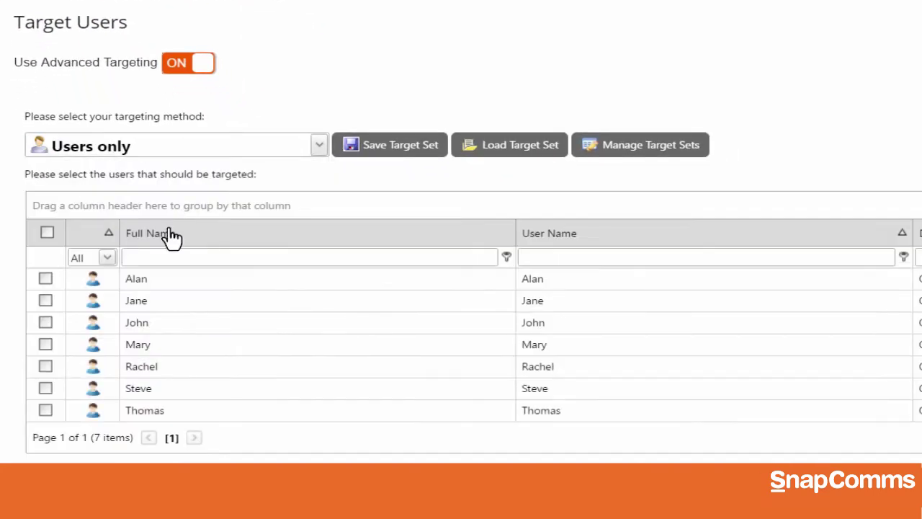
click(45, 322)
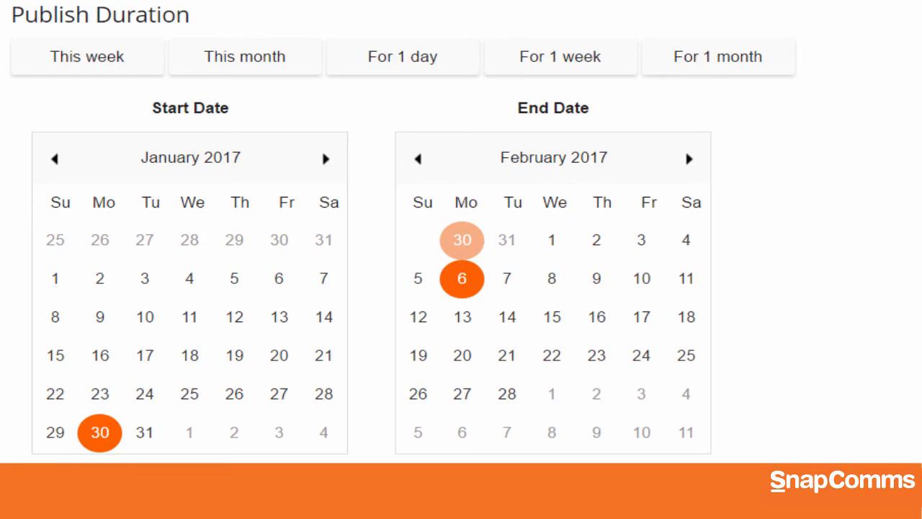
Pick the publishing start date and compare absolute UTC with local-to-client times.
click(101, 432)
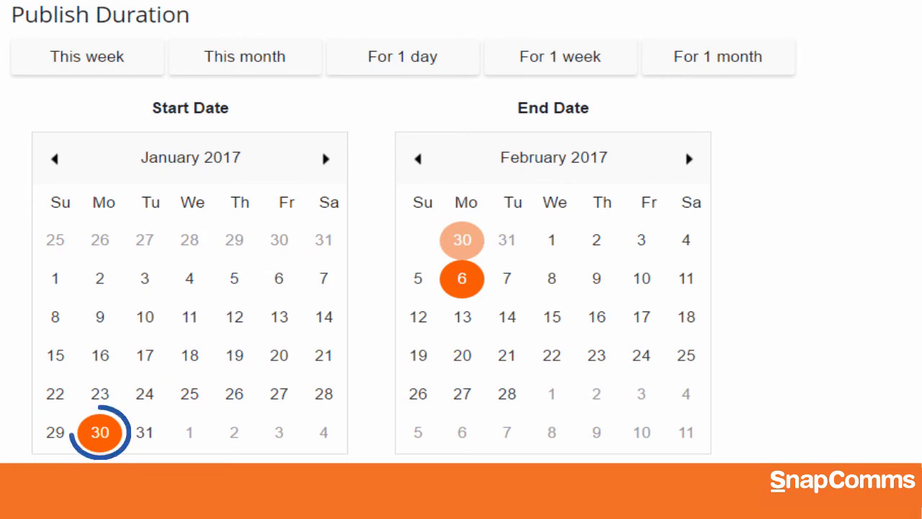
click(462, 278)
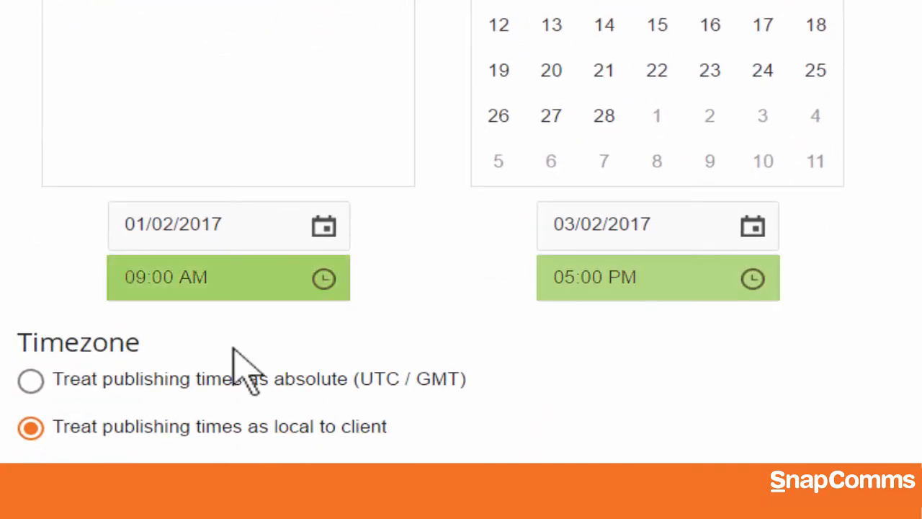
click(31, 380)
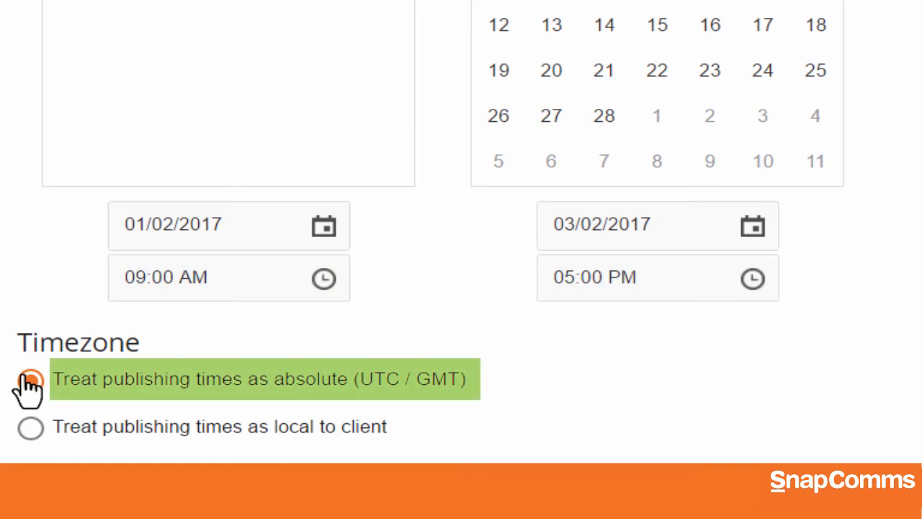
click(30, 424)
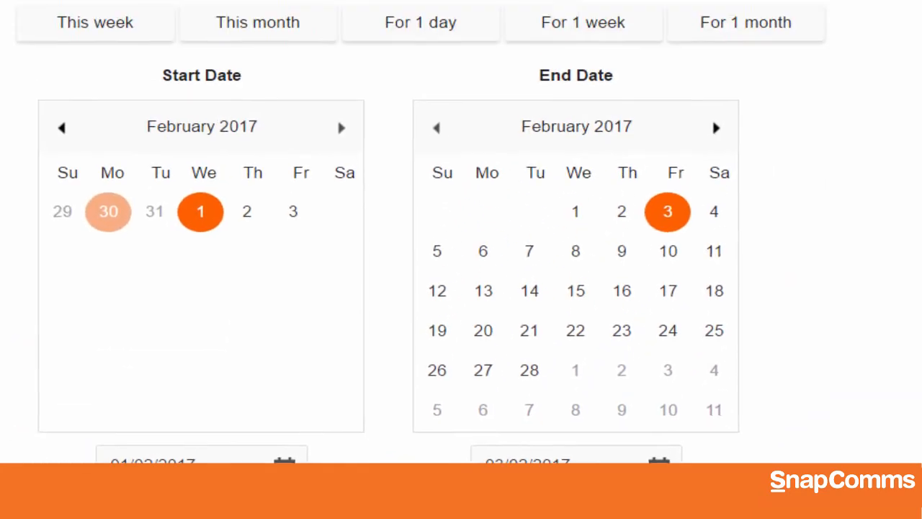
Try the This Month and One Week publish duration presets.
click(93, 23)
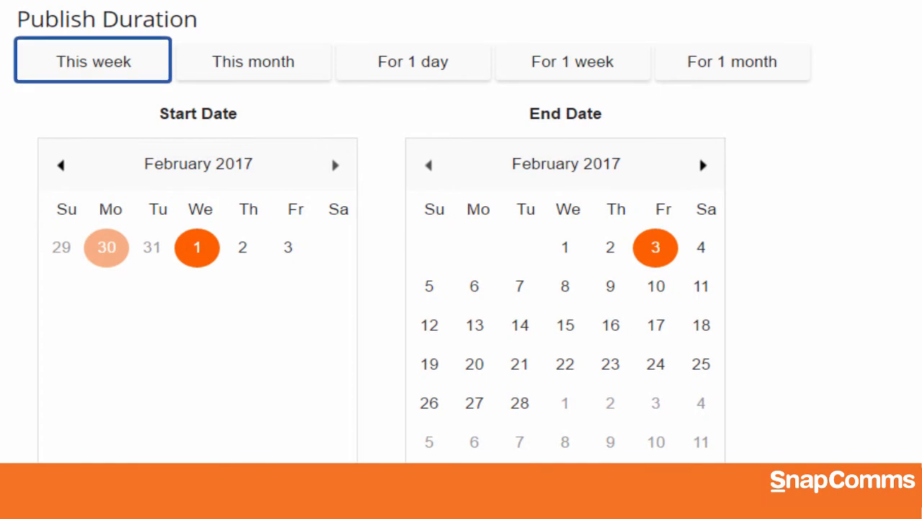
click(253, 61)
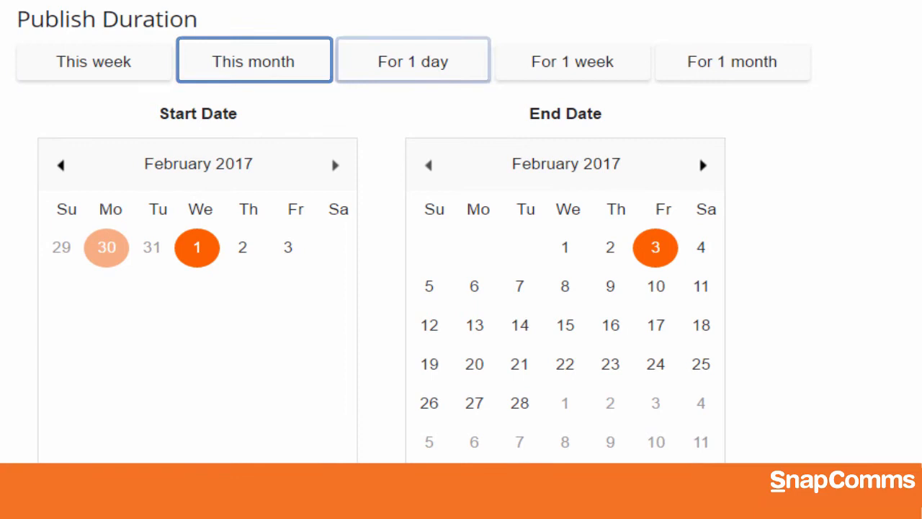
click(572, 61)
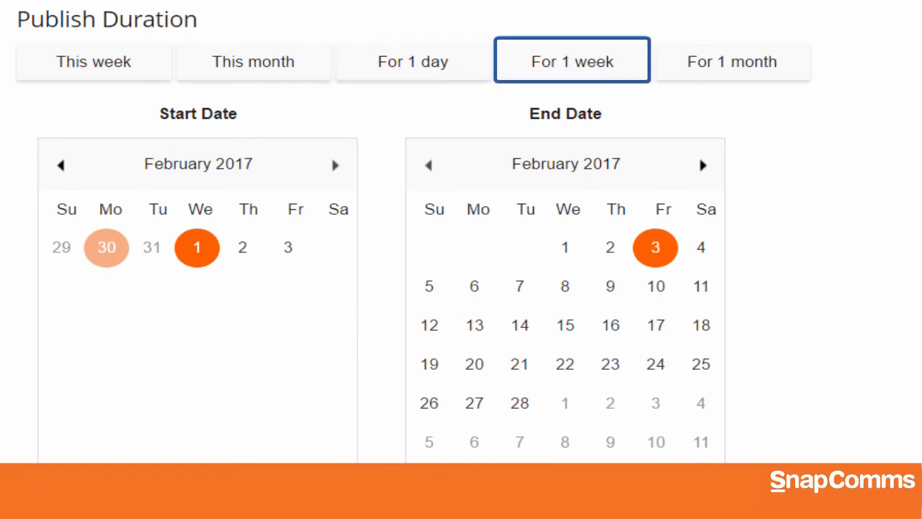
click(732, 61)
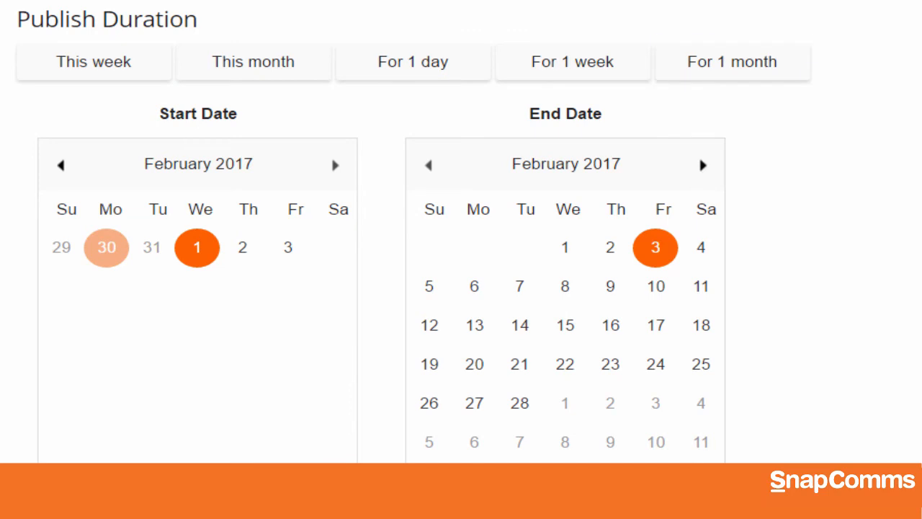
scroll(down, 3)
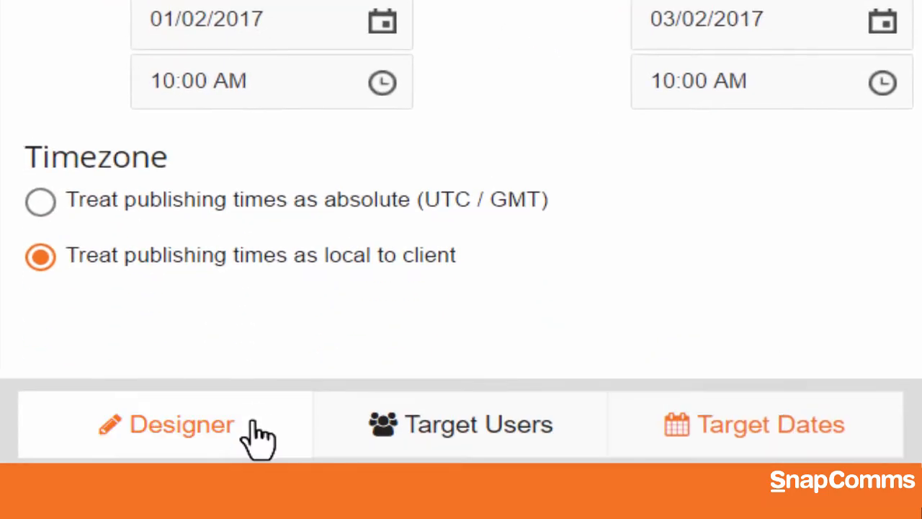
Return to the Designer and rename the screensaver to 'Cleanup Screensaver' in Settings.
click(180, 425)
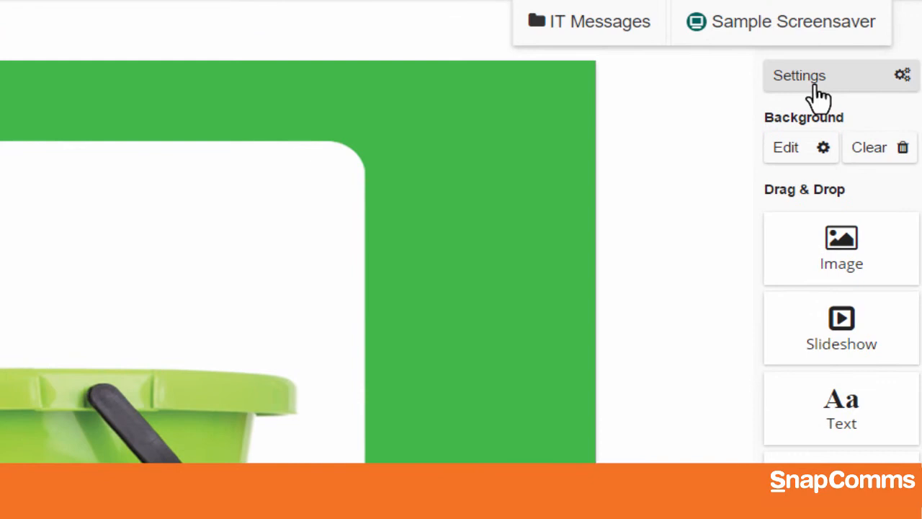
click(806, 76)
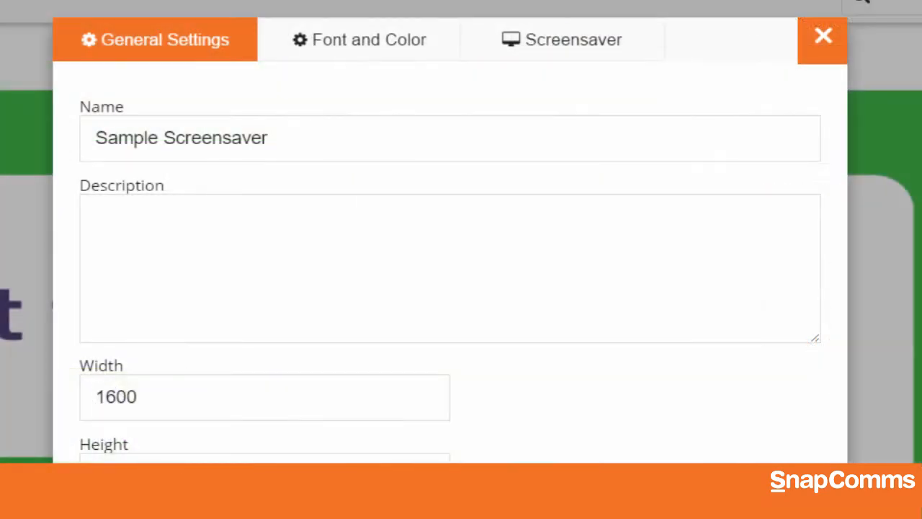
text(Cleanup Screensaver)
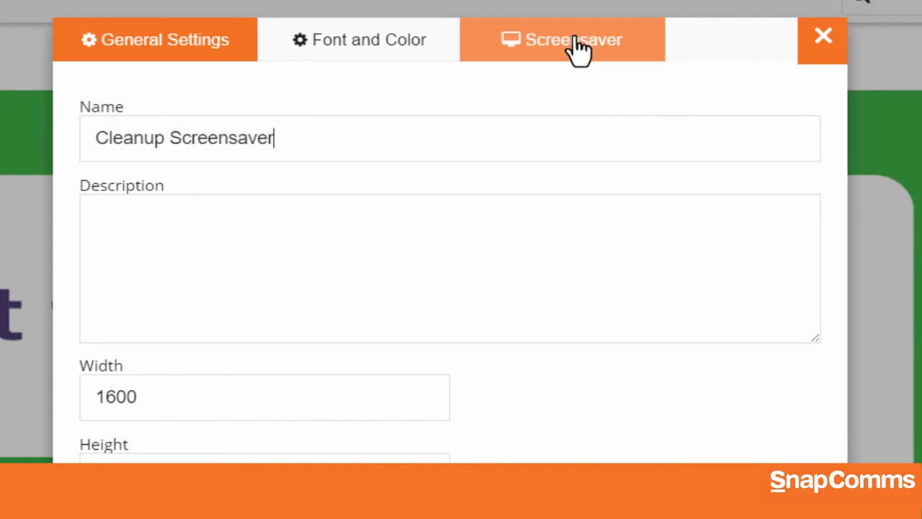
Set Screen Fit to Stretch and fill, Exit Behavior to ESC Key, and Duration to 30.
click(570, 40)
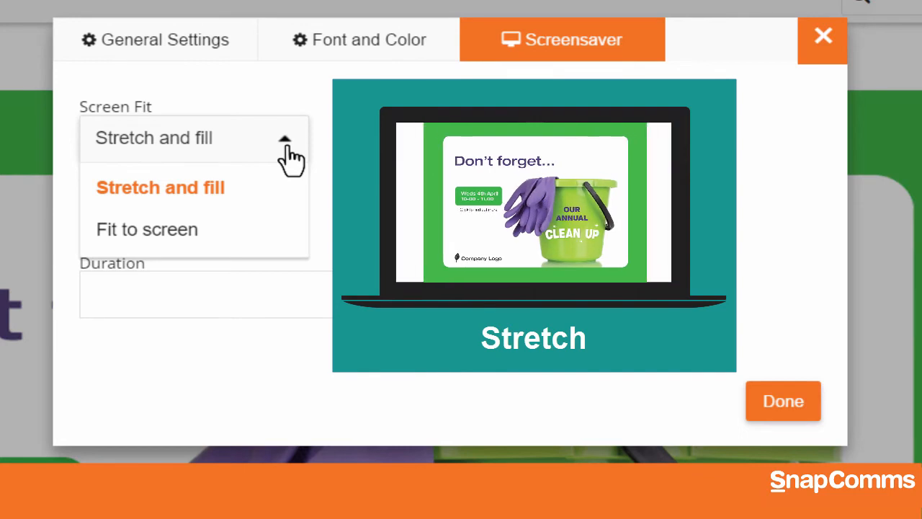
click(147, 229)
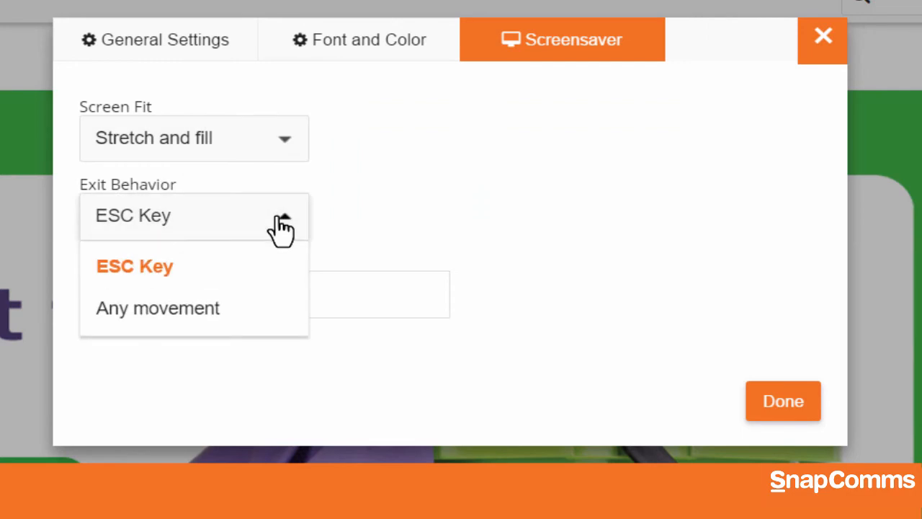
mouse_move(134, 267)
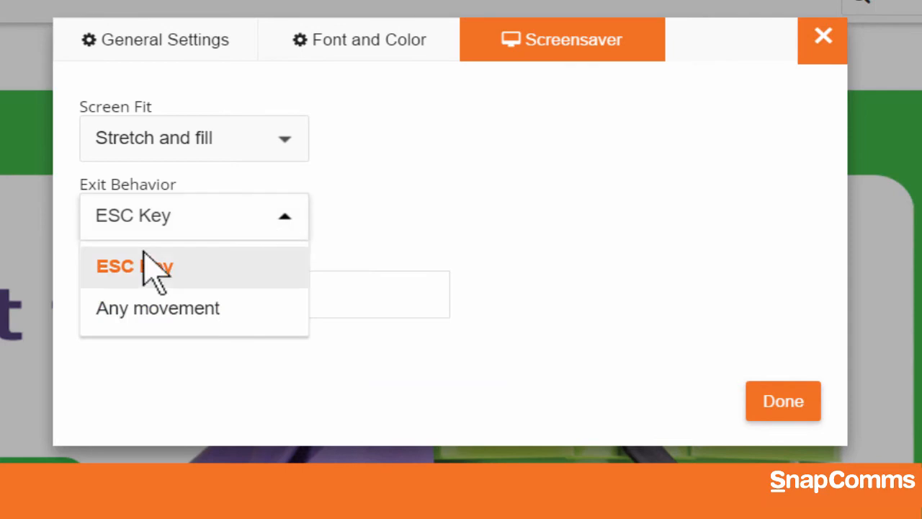
mouse_move(141, 288)
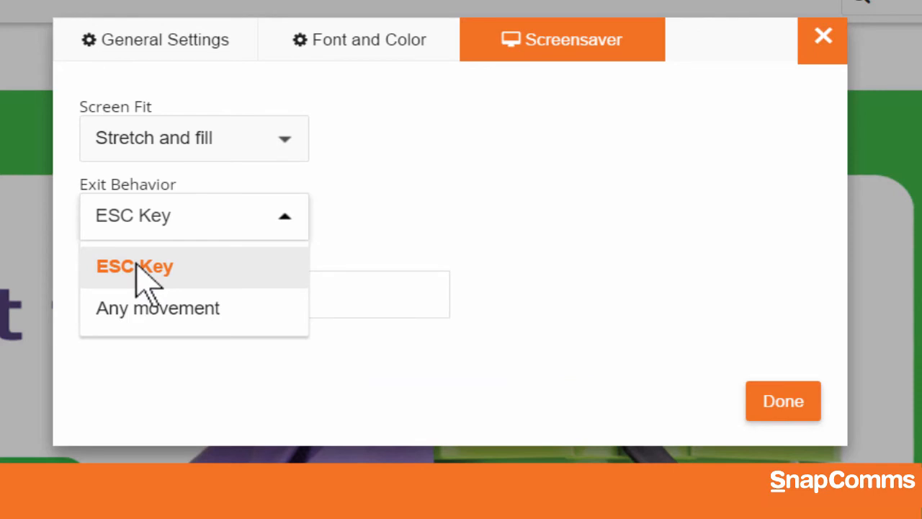
click(134, 267)
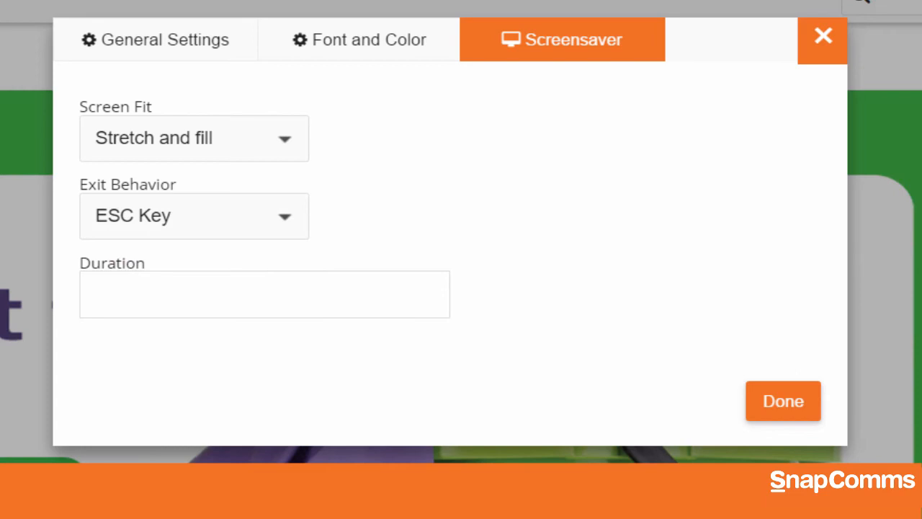
click(264, 294)
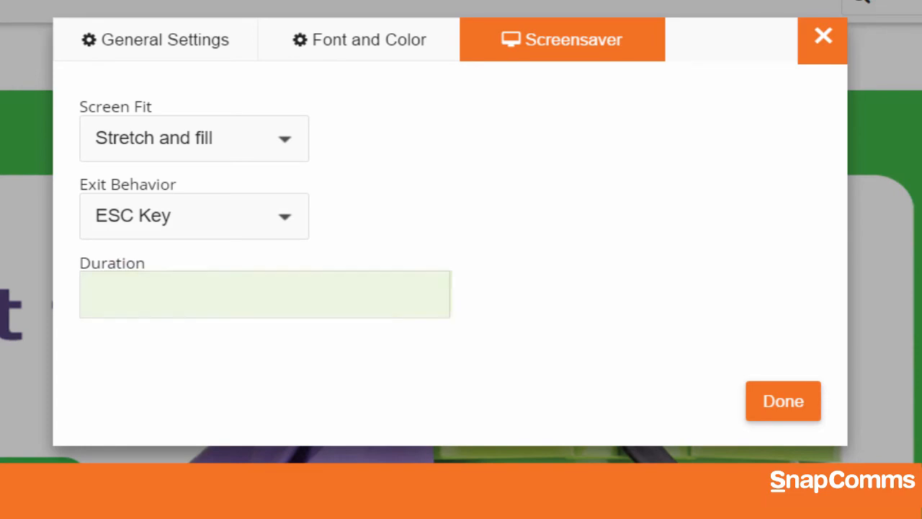
click(266, 294)
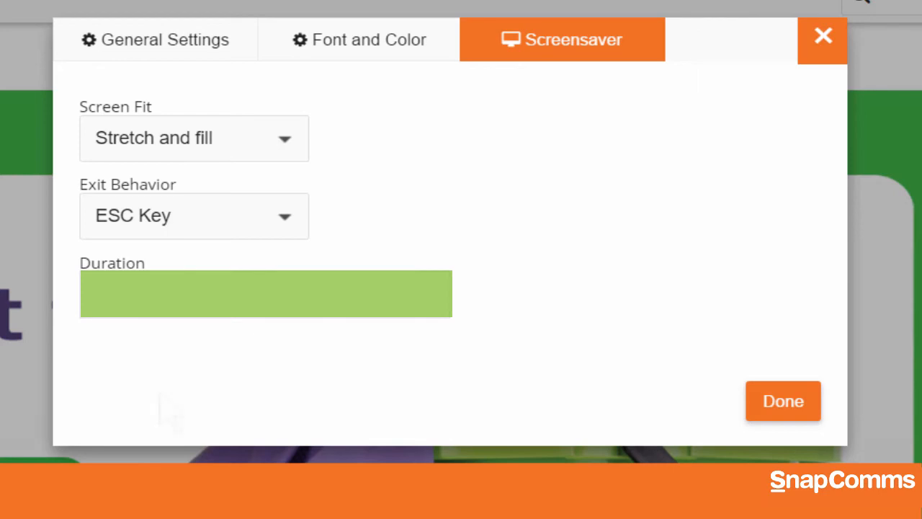
text(30)
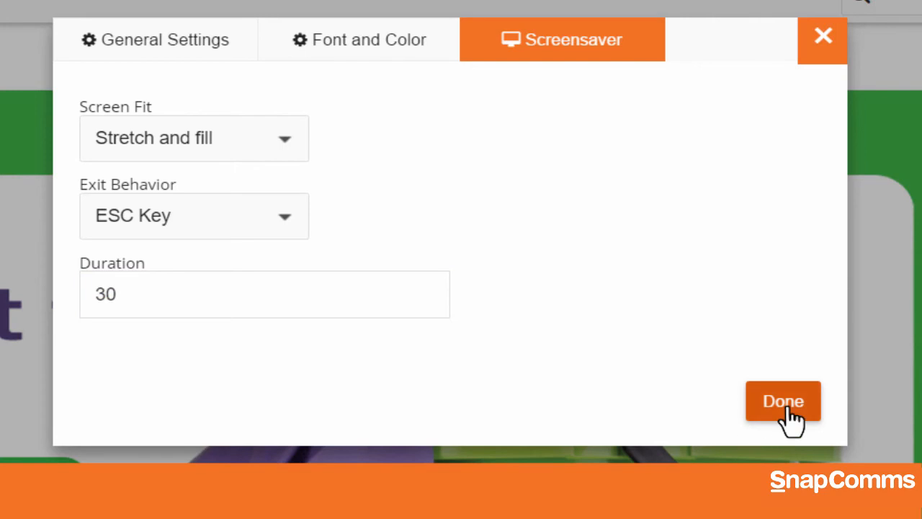
click(782, 401)
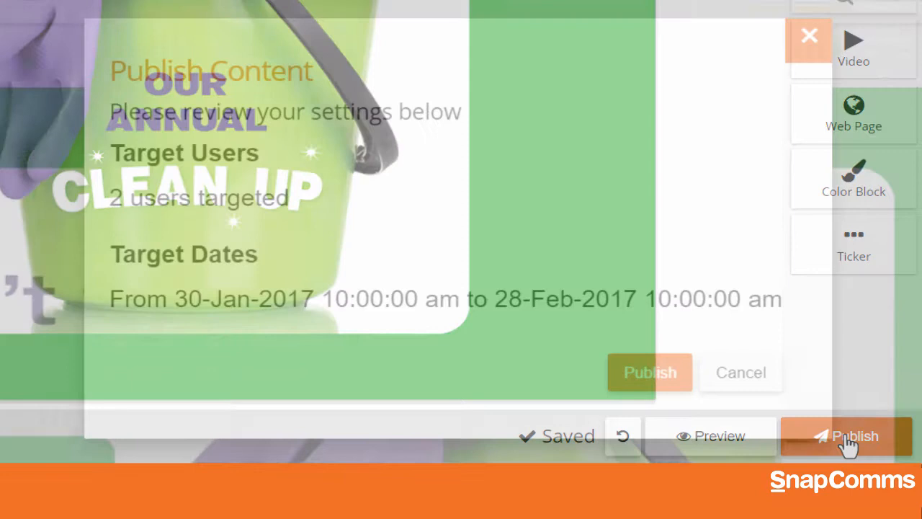
Publish Cleanup Screensaver to 2 users from 30-Jan-2017 to 28-Feb-2017.
click(854, 436)
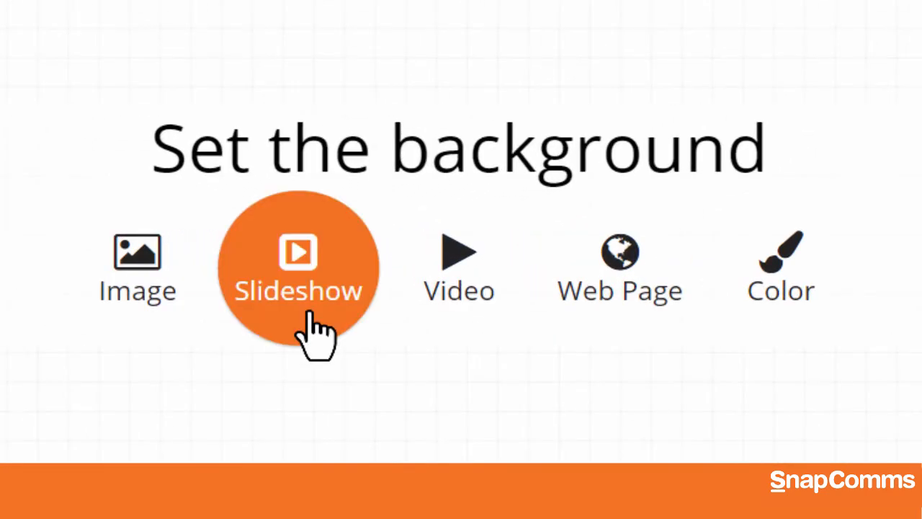
Build a three-image slideshow background with the security puzzle picture moved to first place.
click(298, 262)
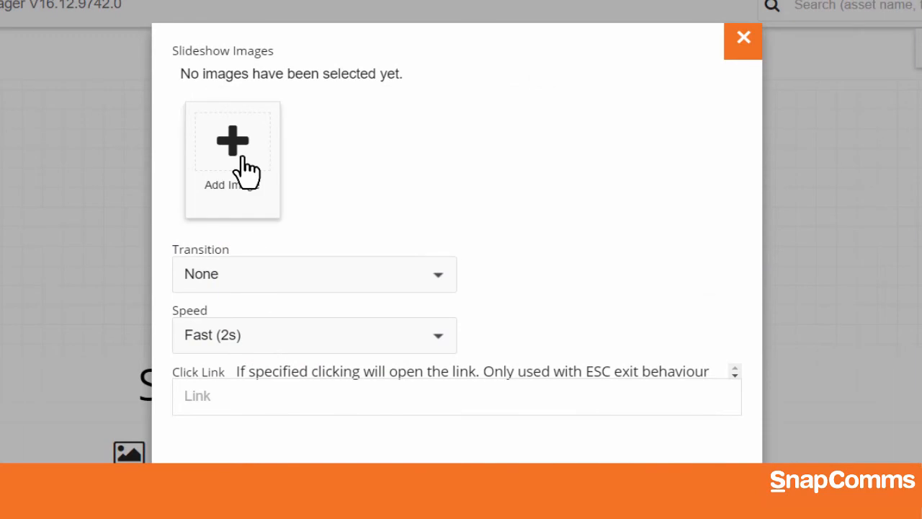
click(232, 140)
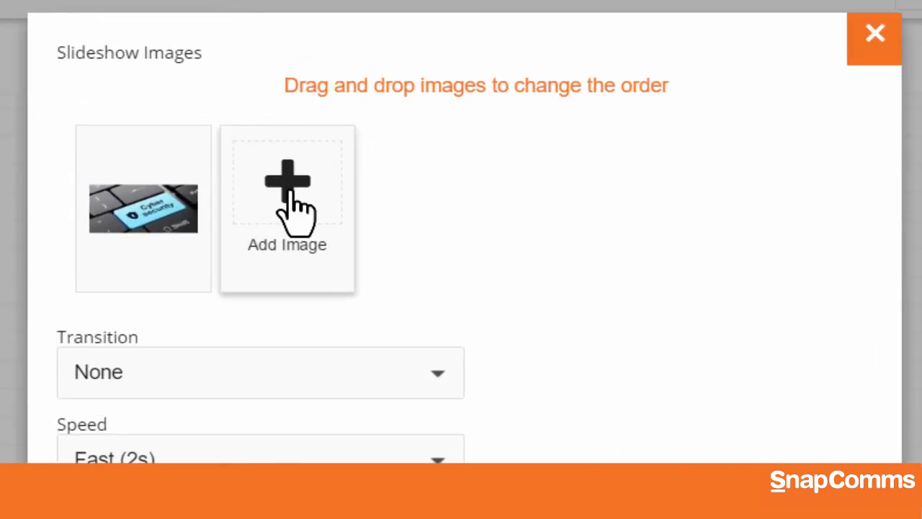
click(287, 184)
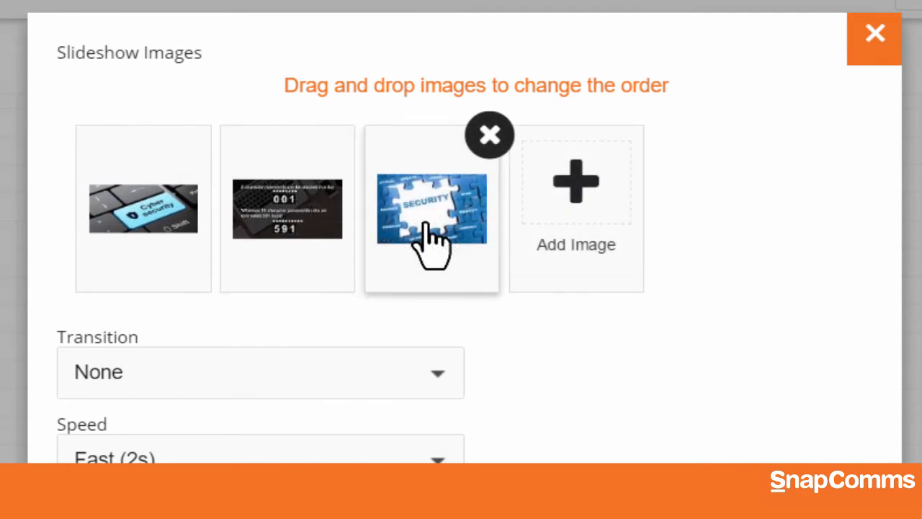
drag(432, 209, 143, 209)
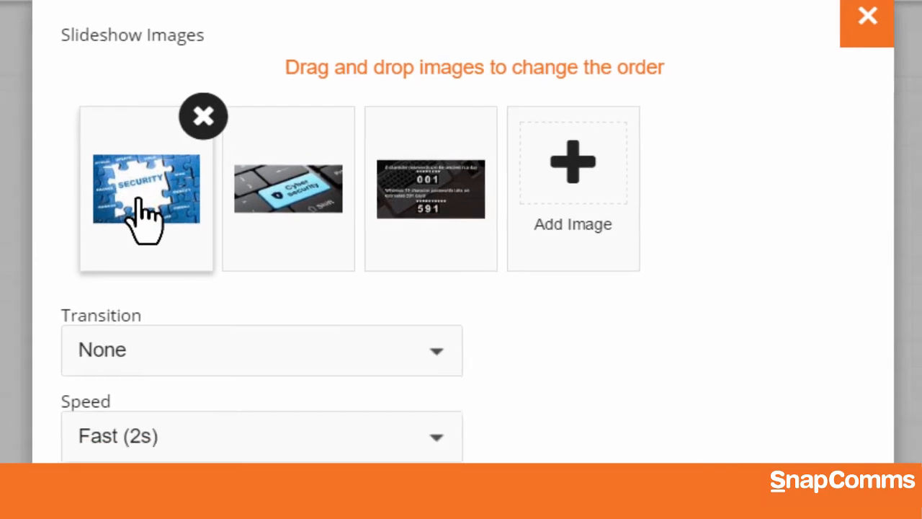
click(261, 350)
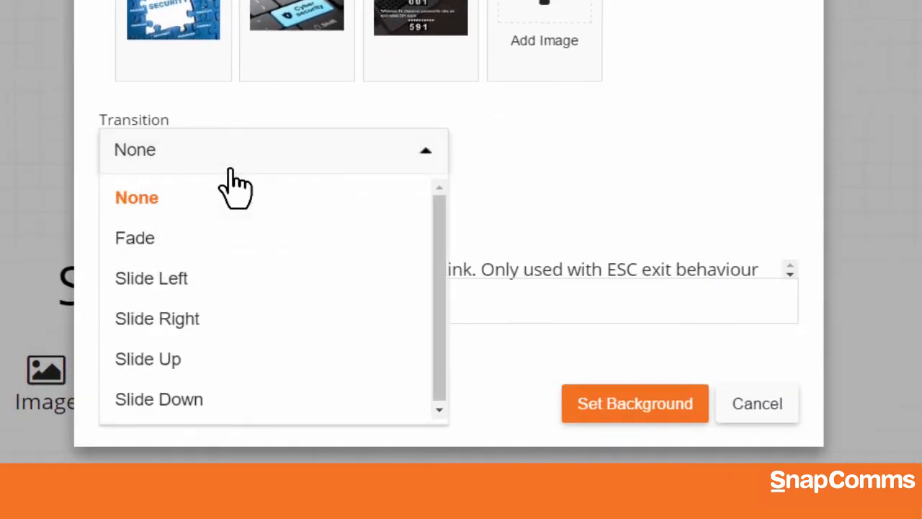
mouse_move(134, 238)
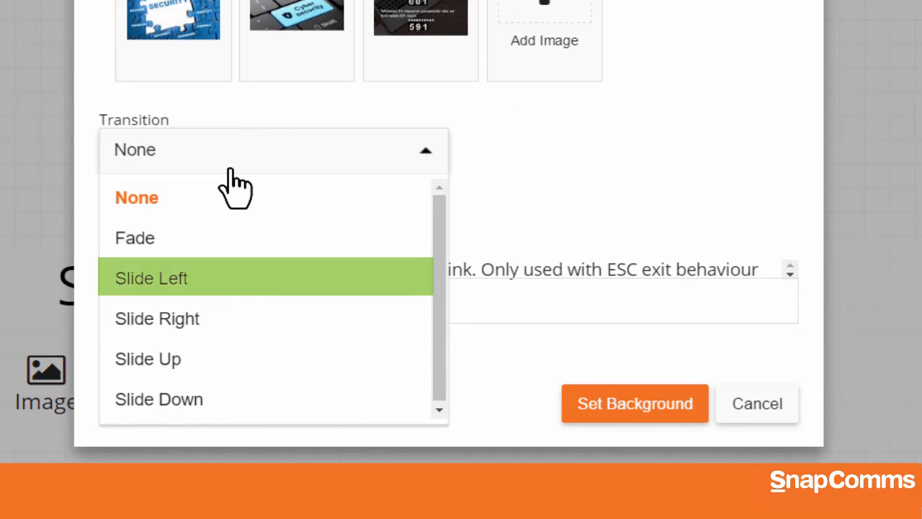
mouse_move(157, 319)
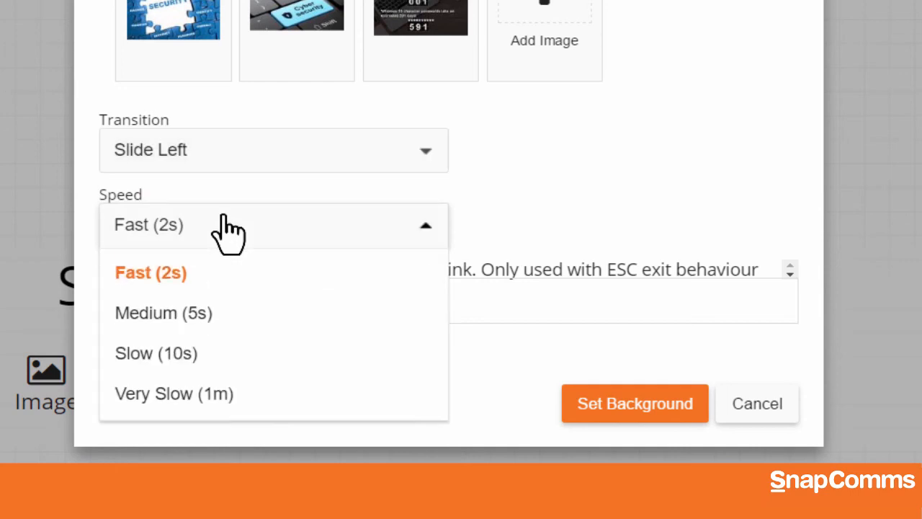
click(163, 313)
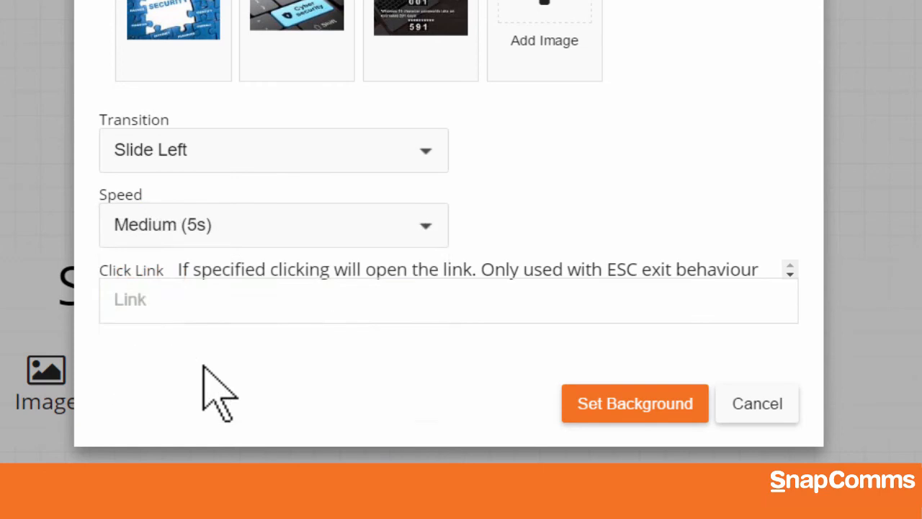
text(http://www.snapcomms.com)
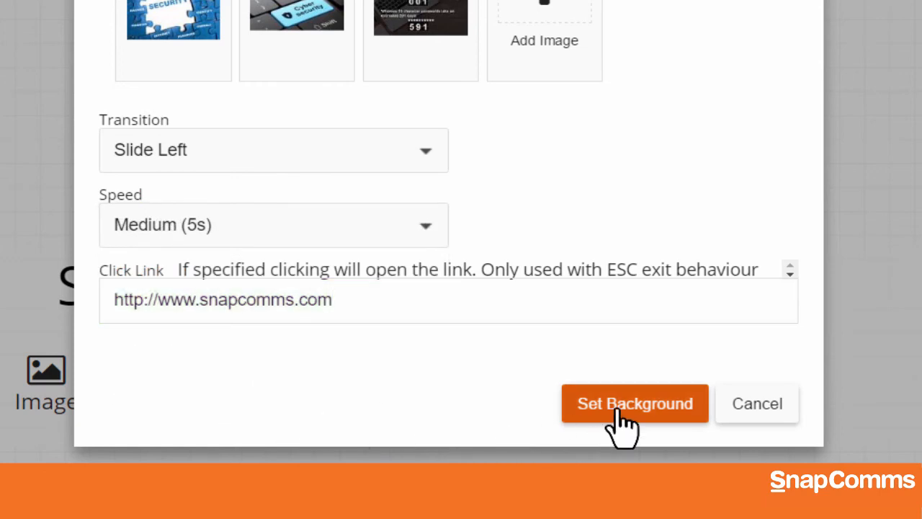
click(634, 403)
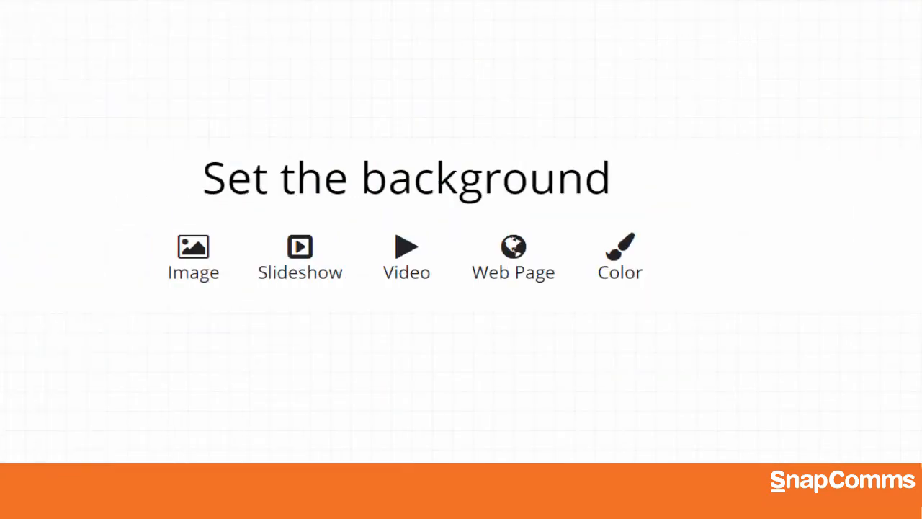
Choose a video background and take its address from YouTube.
click(407, 249)
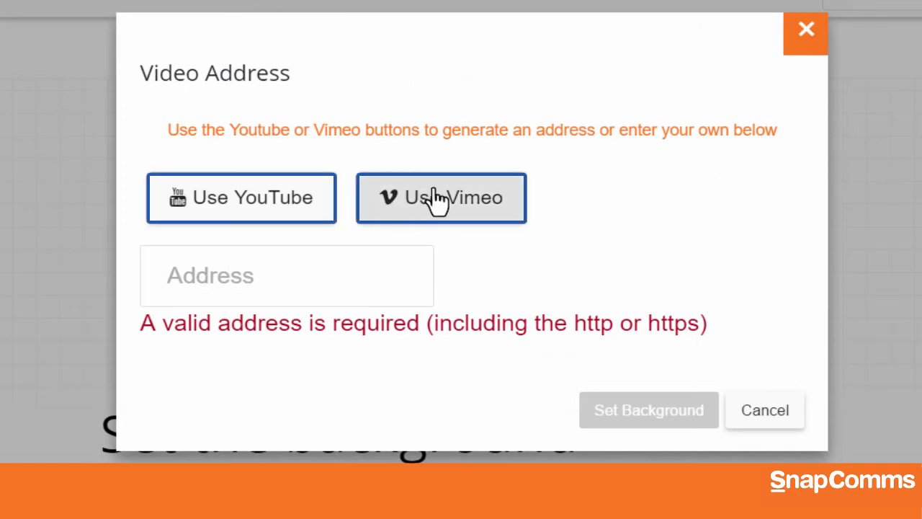
click(441, 198)
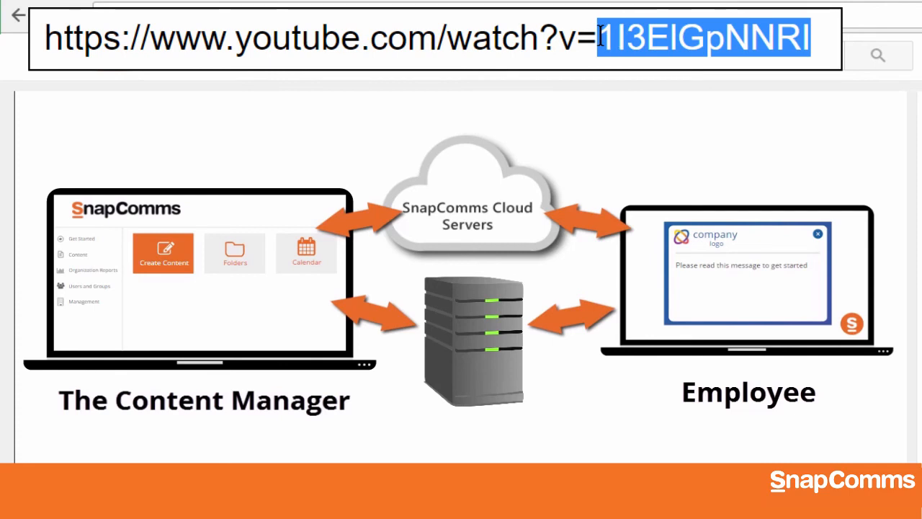
Set YouTube video ID 1I3ElGpNNRI as the screensaver background.
right_click(703, 38)
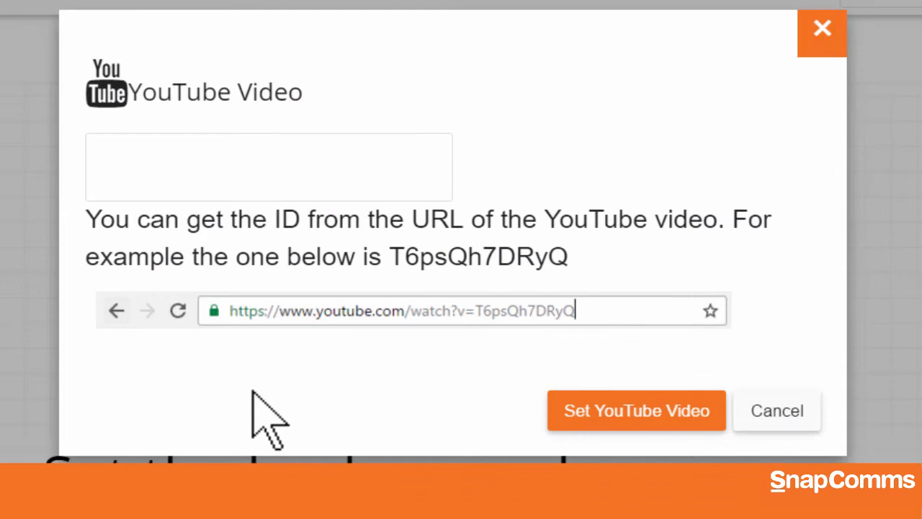
text(1I3ElGpNNRI)
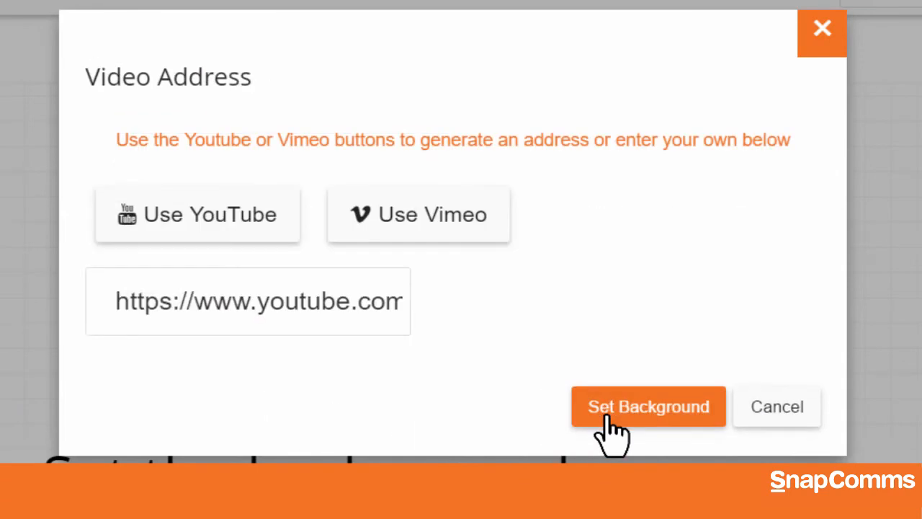
click(648, 406)
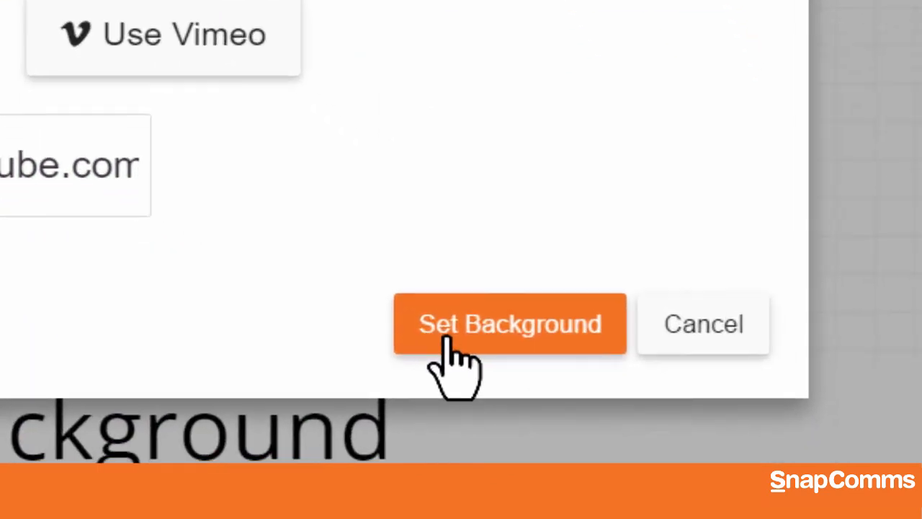
click(511, 323)
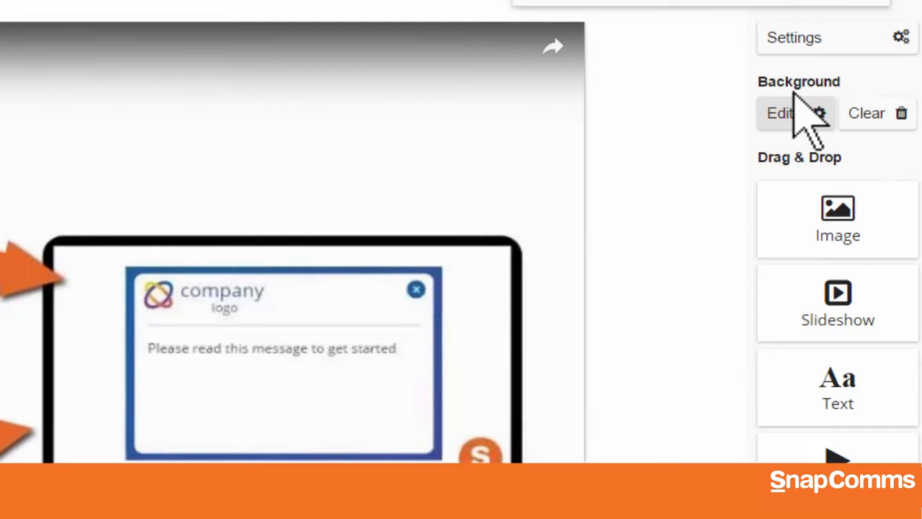
Open the Video Screensaver's settings on the Screensaver tab.
click(793, 114)
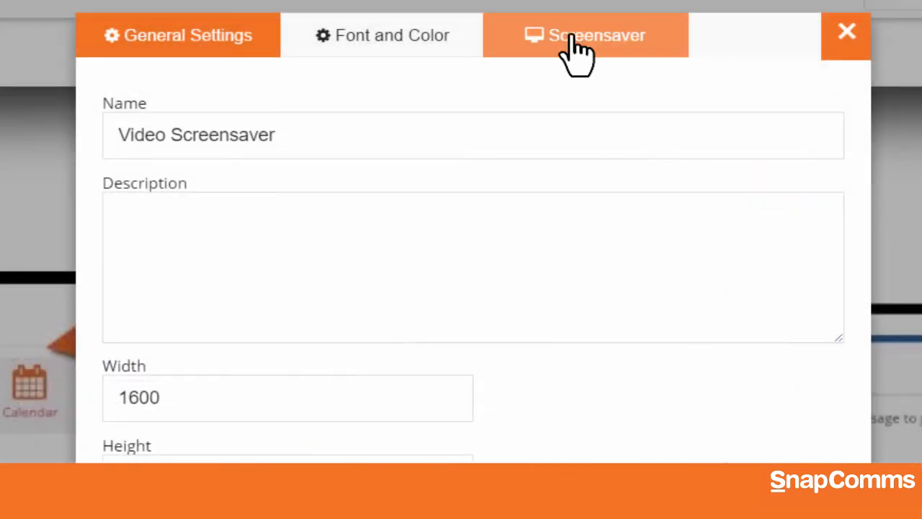
click(585, 35)
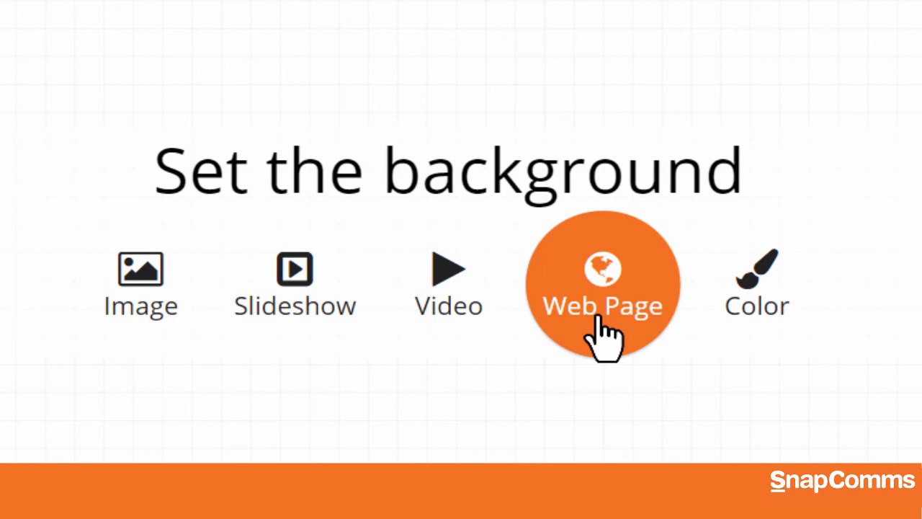
click(603, 285)
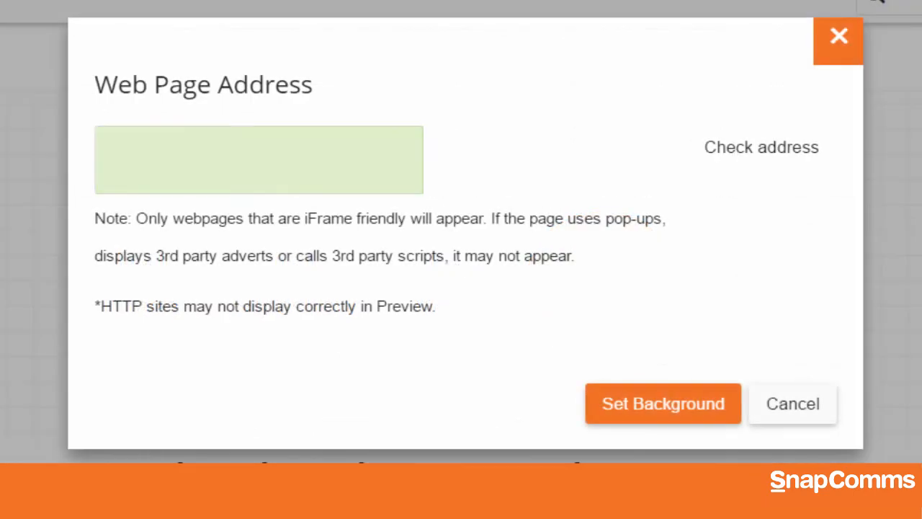
text(https://www.nyse.com/quot)
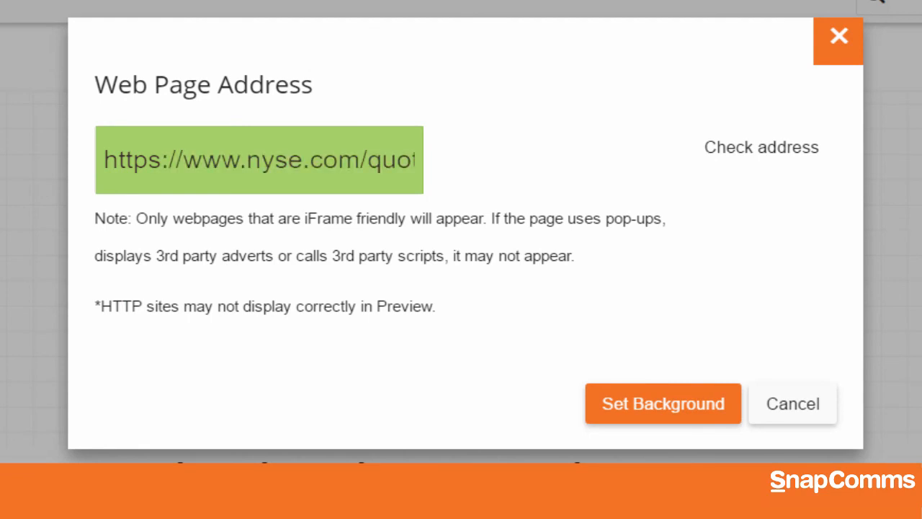
text(https://weather.com/weather)
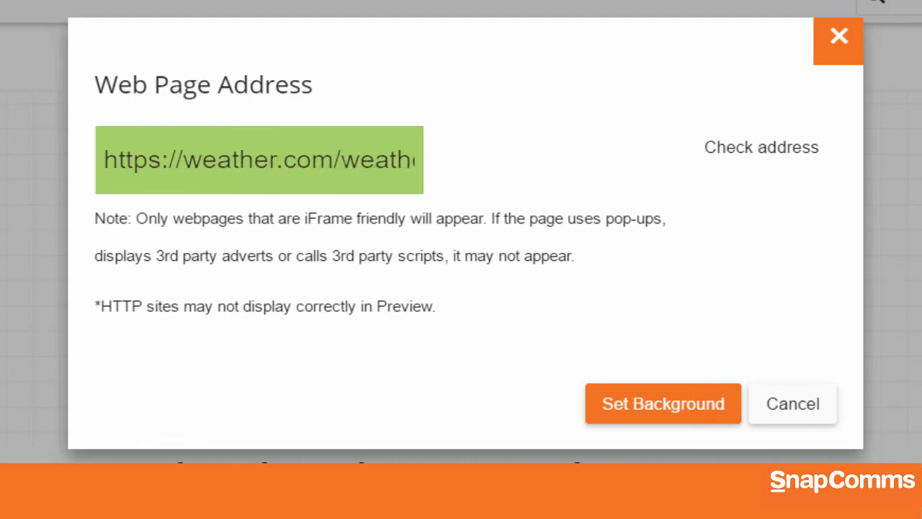
text(https://www.snapcomms.com)
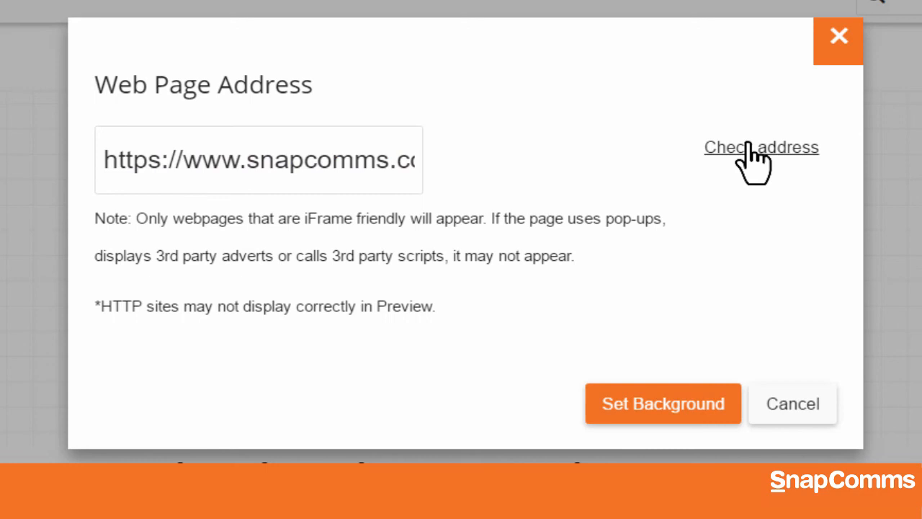
click(761, 147)
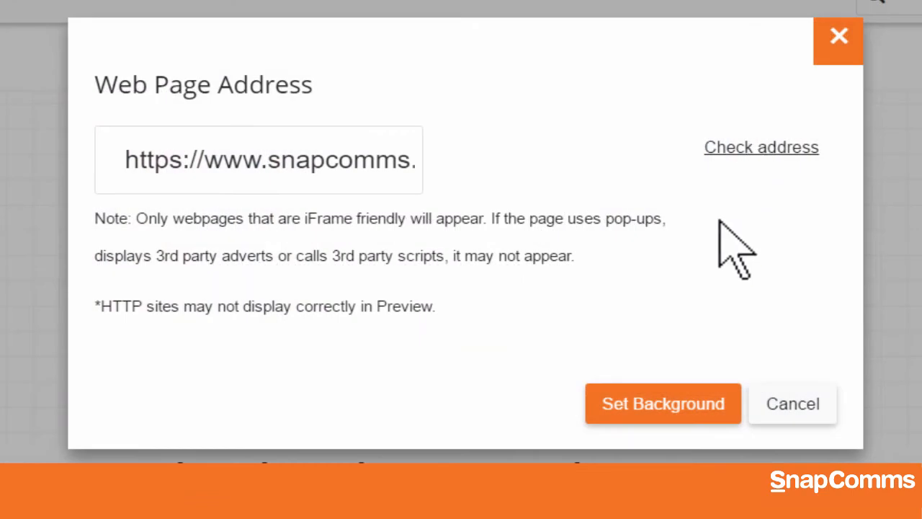
click(663, 403)
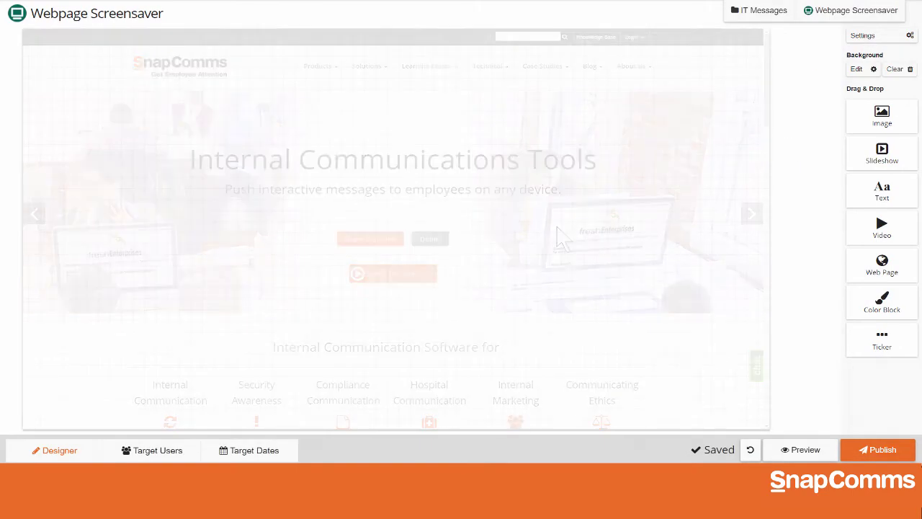
Publish the snapcomms.com Webpage Screensaver.
click(894, 70)
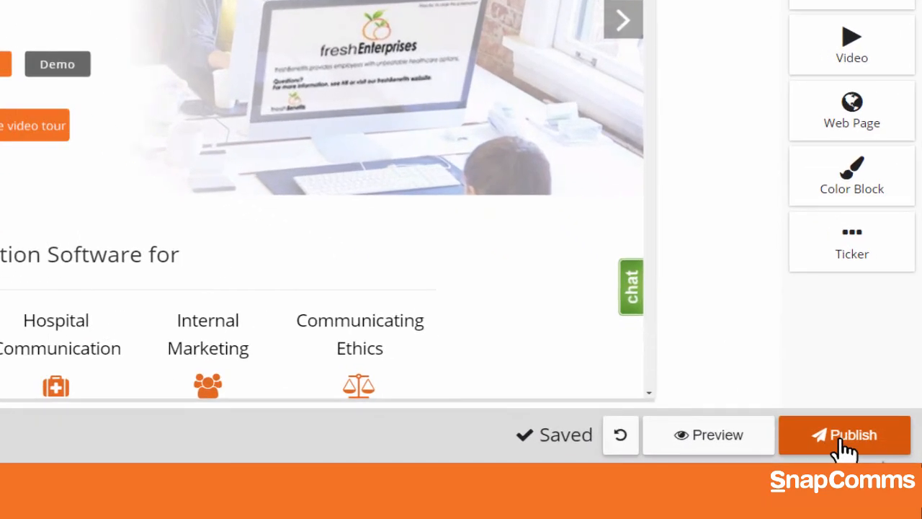
click(844, 435)
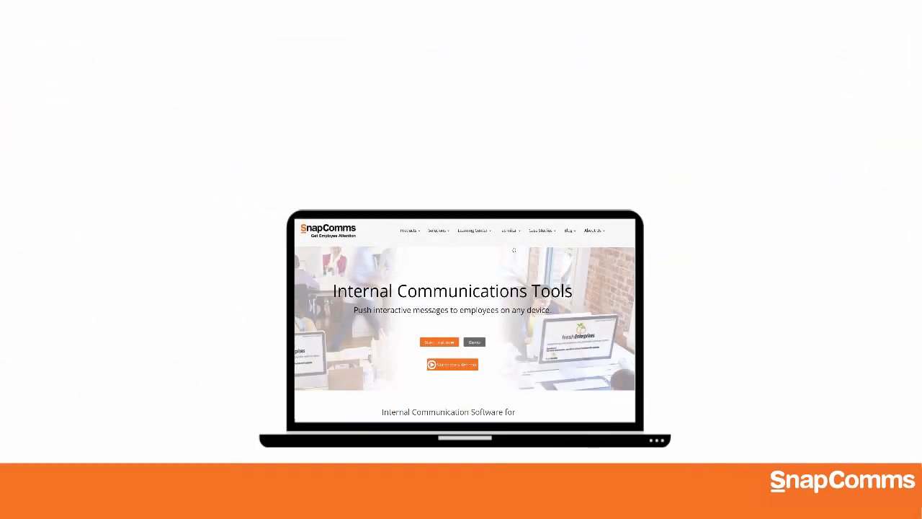